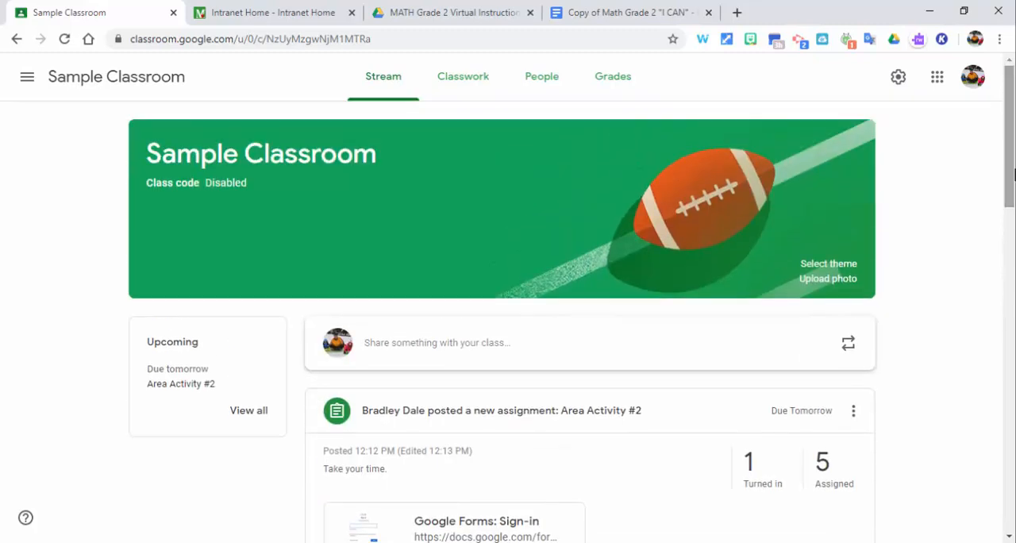
Set 'Classwork on the stream' to 'Hide notifications' in class settings, save, and return to the stream.
{"action": "left_click", "coordinate": [899, 77]}
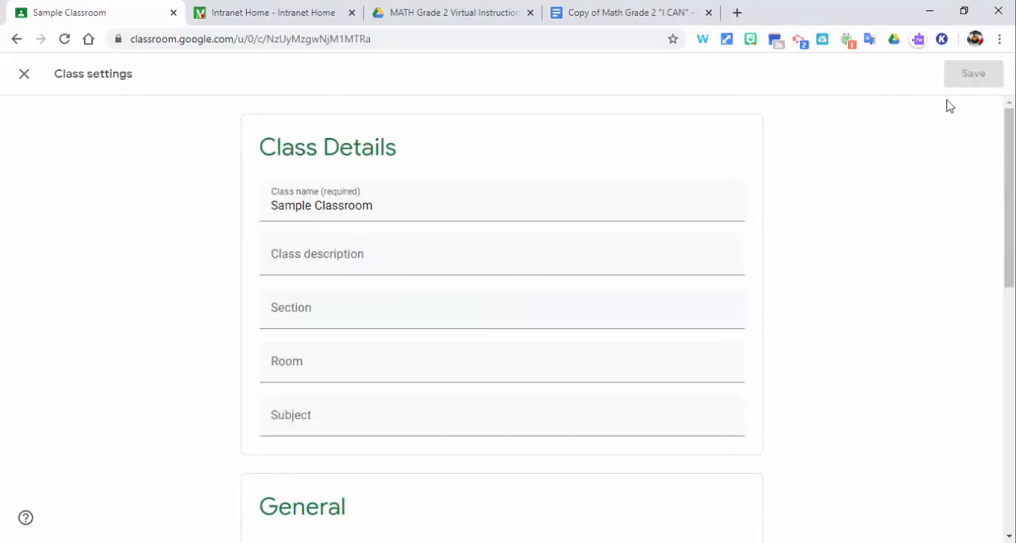
{"action": "scroll", "scroll_direction": "down", "scroll_amount": 3}
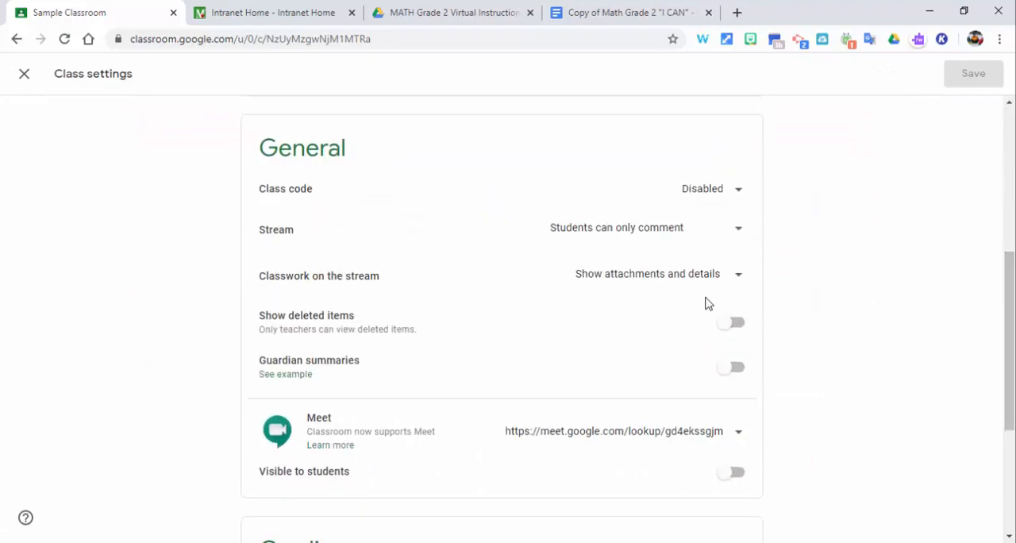
{"action": "left_click", "coordinate": [737, 273]}
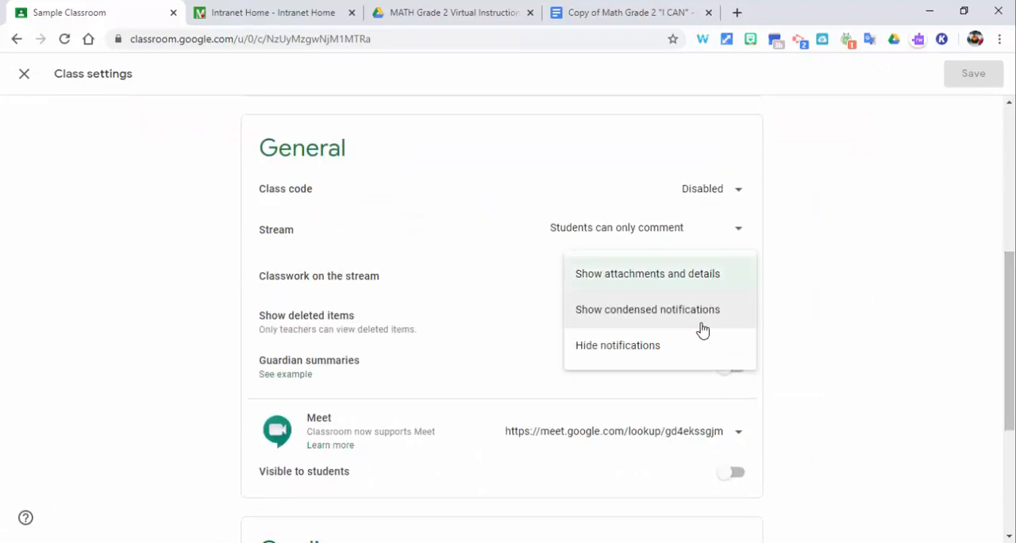
{"action": "left_click", "coordinate": [618, 345]}
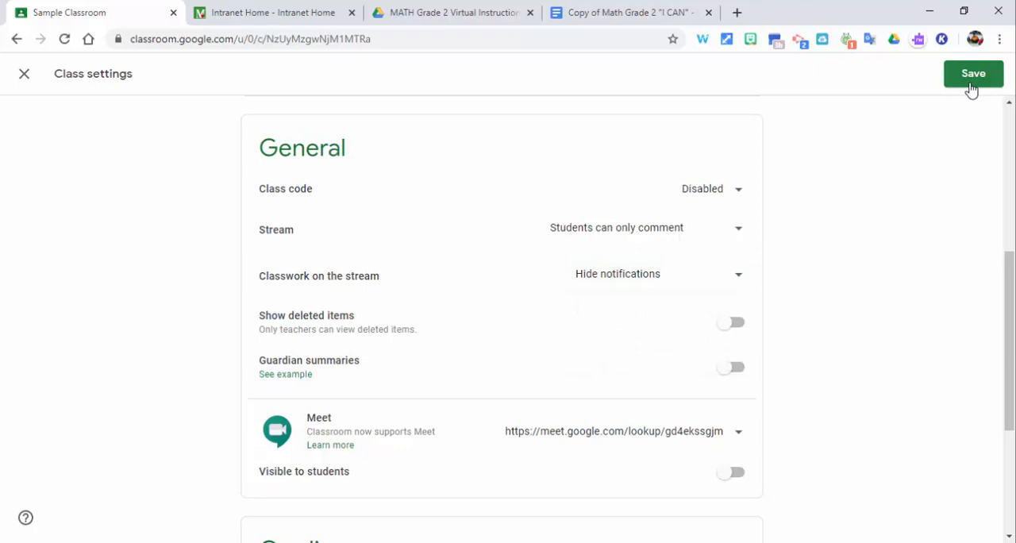
{"action": "left_click", "coordinate": [972, 73]}
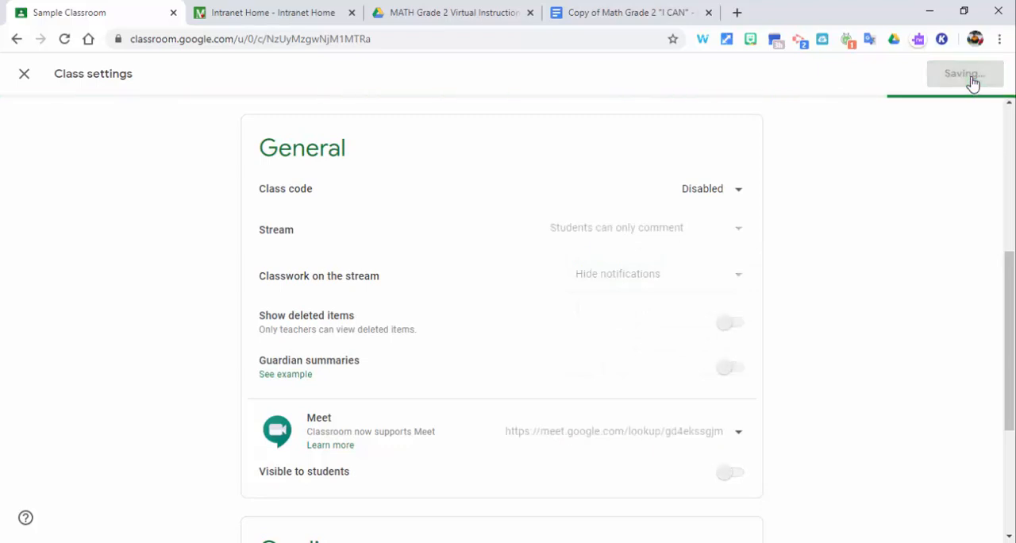
{"action": "left_click", "coordinate": [24, 73]}
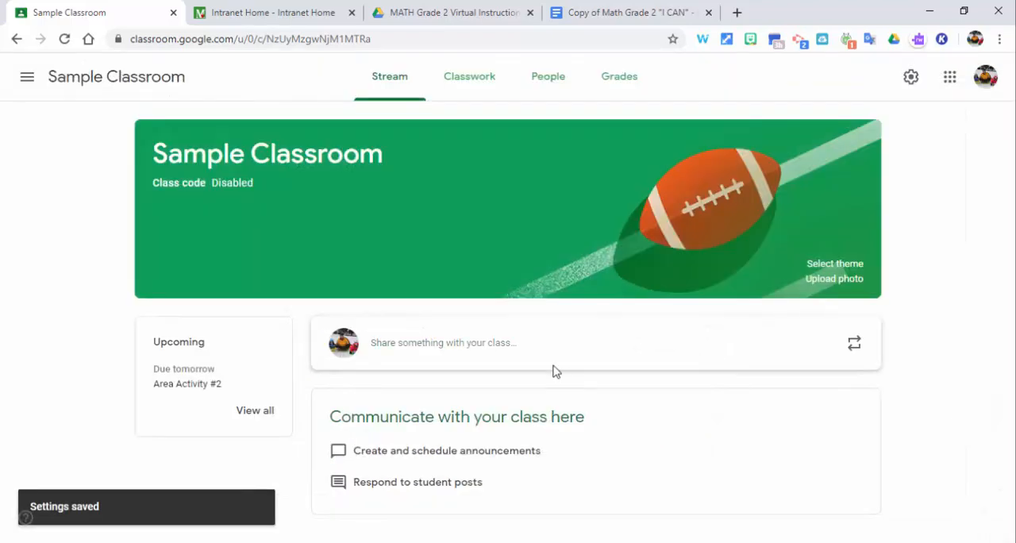
{"action": "mouse_move", "coordinate": [248, 302]}
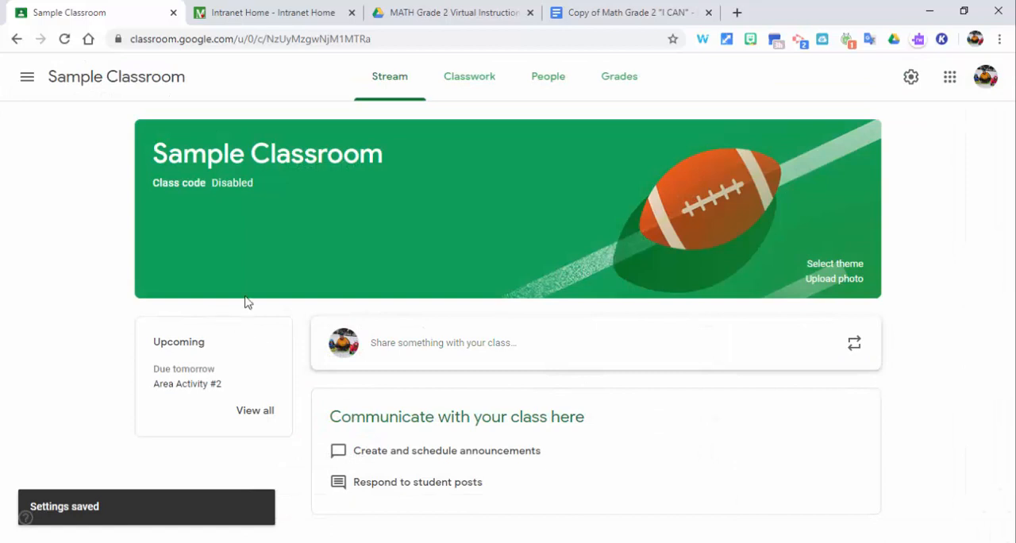
{"action": "mouse_move", "coordinate": [191, 460]}
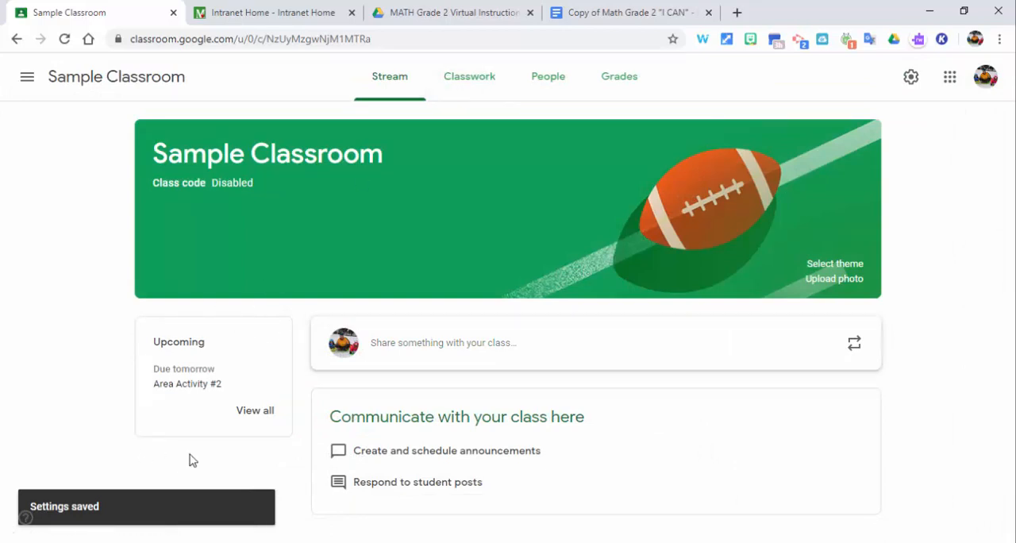
{"action": "mouse_move", "coordinate": [267, 427]}
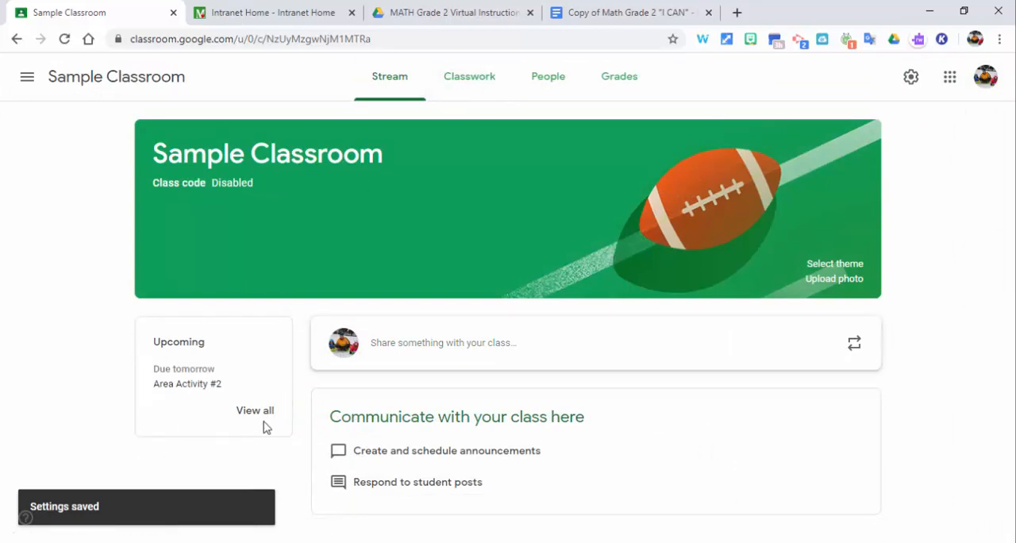
Add a 'Week 4 Learning' topic on the Classwork page holding Area Activity #2, sample and Addition Worksheet.
{"action": "left_click", "coordinate": [464, 77]}
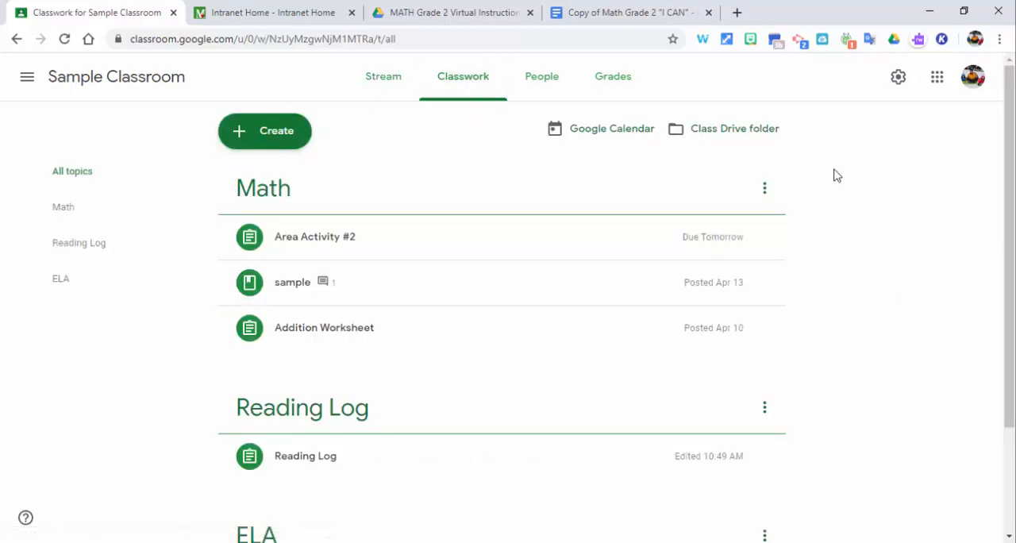
{"action": "mouse_move", "coordinate": [413, 133]}
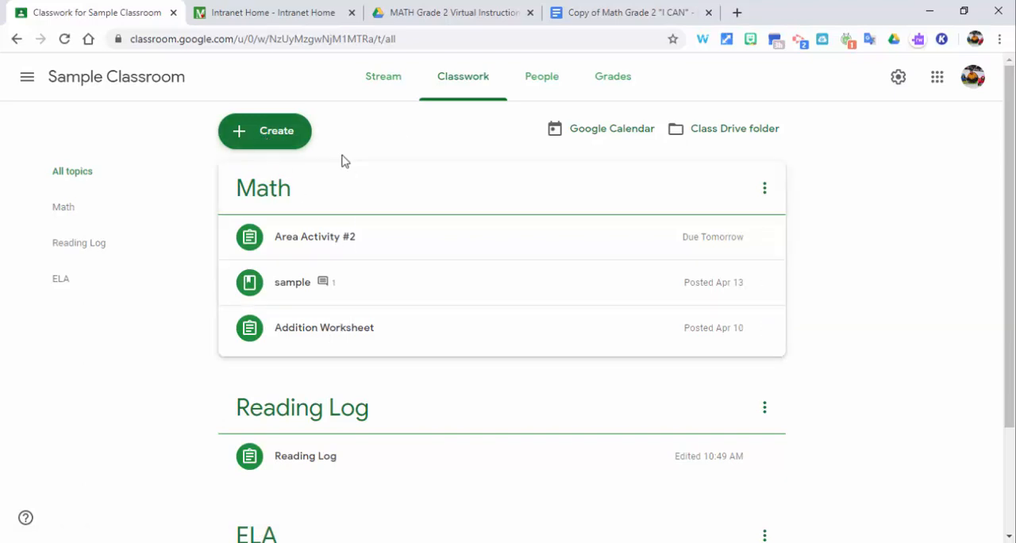
{"action": "left_click", "coordinate": [264, 130]}
{"action": "type", "text": "Week 4 Learning"}
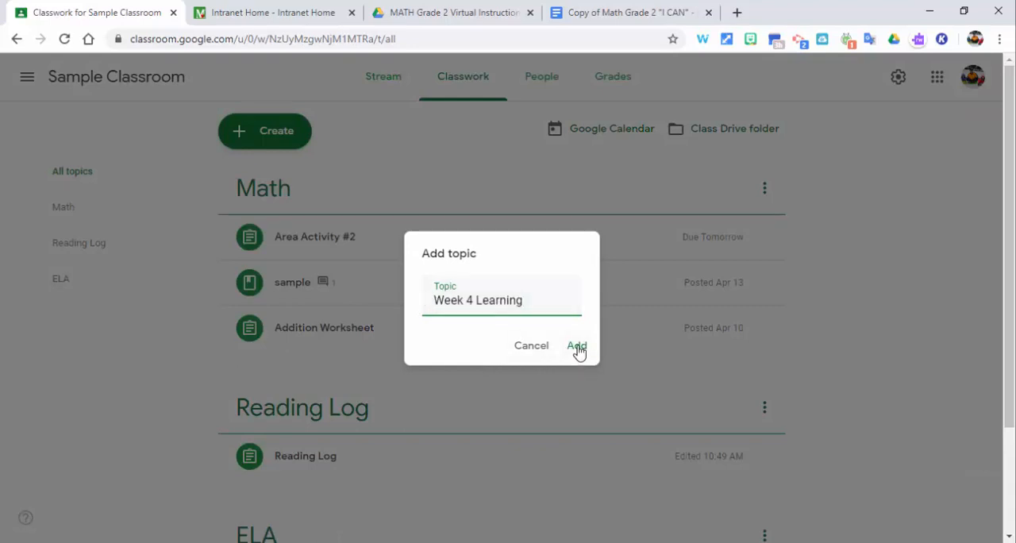
{"action": "left_click", "coordinate": [574, 346]}
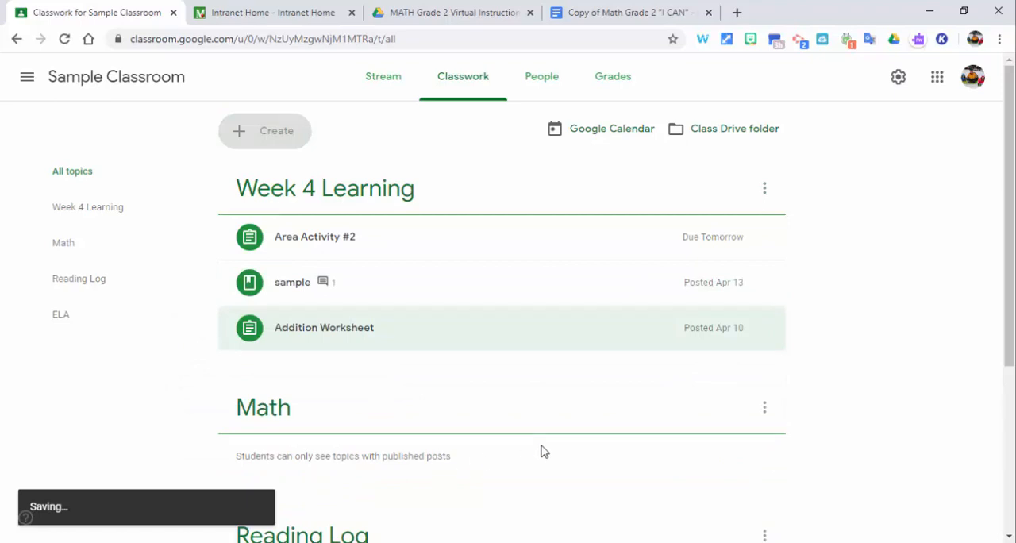
{"action": "scroll", "scroll_direction": "down", "scroll_amount": 3}
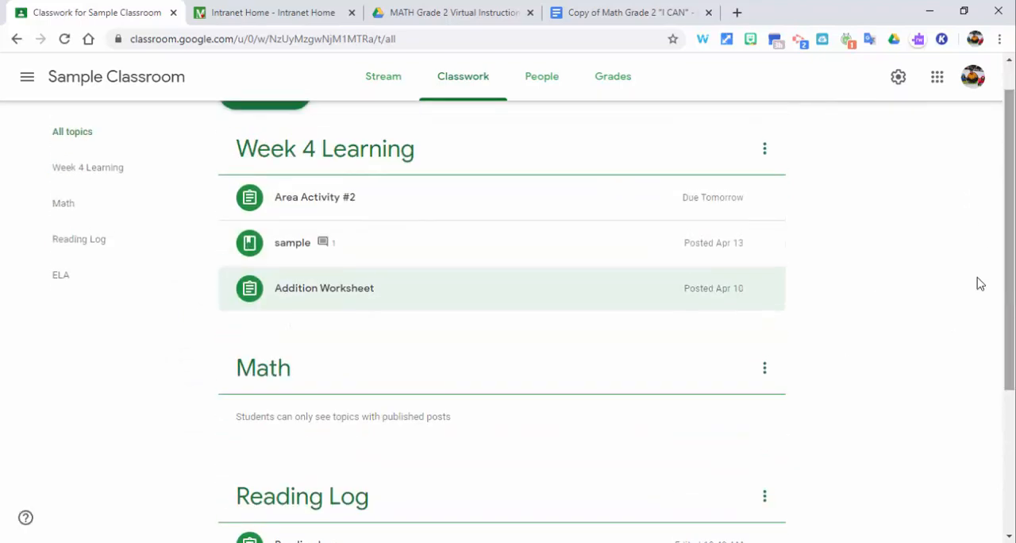
{"action": "mouse_move", "coordinate": [897, 305]}
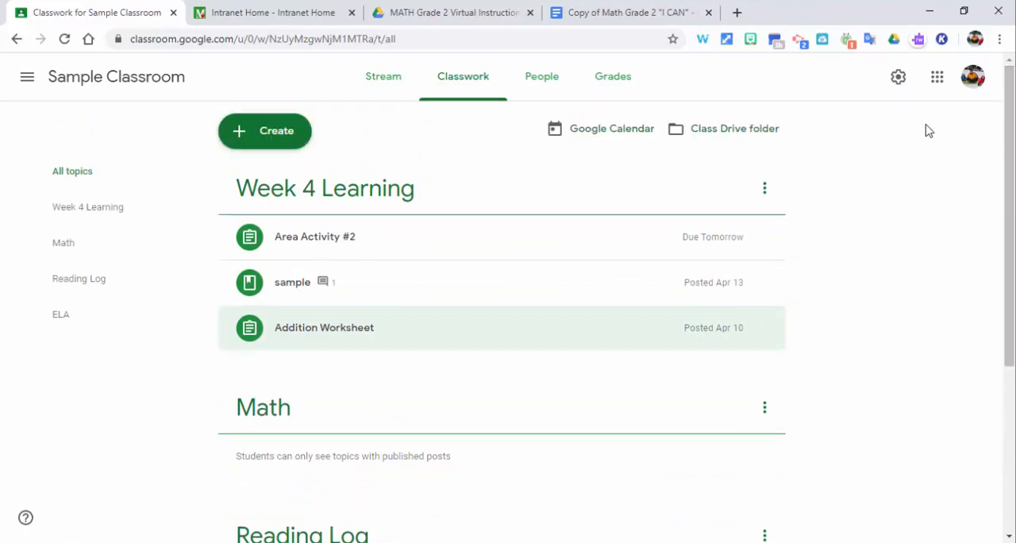
Reset the class Meet link to a new code from the class settings.
{"action": "left_click", "coordinate": [899, 76]}
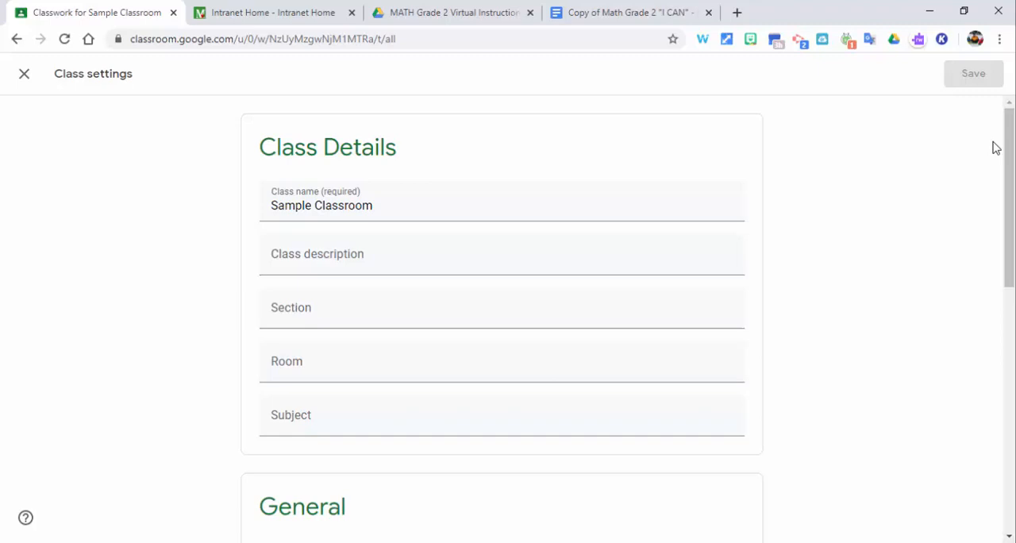
{"action": "scroll", "scroll_direction": "down", "scroll_amount": 3}
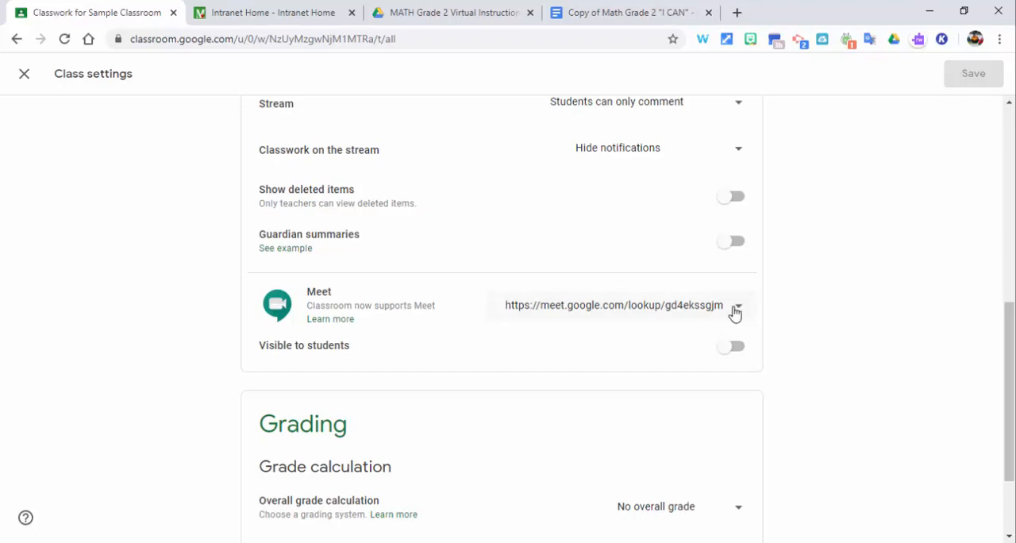
{"action": "left_click", "coordinate": [737, 305]}
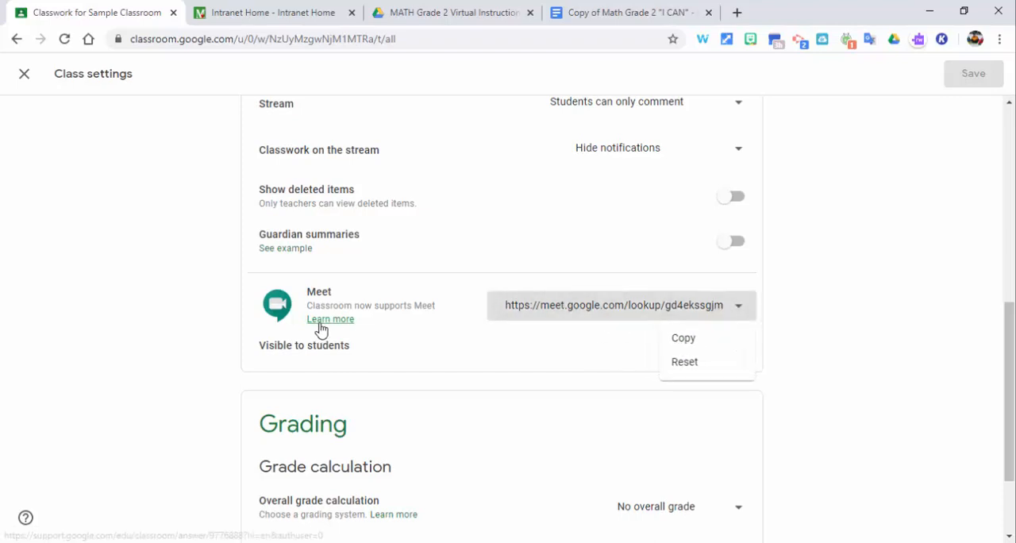
{"action": "mouse_move", "coordinate": [413, 349]}
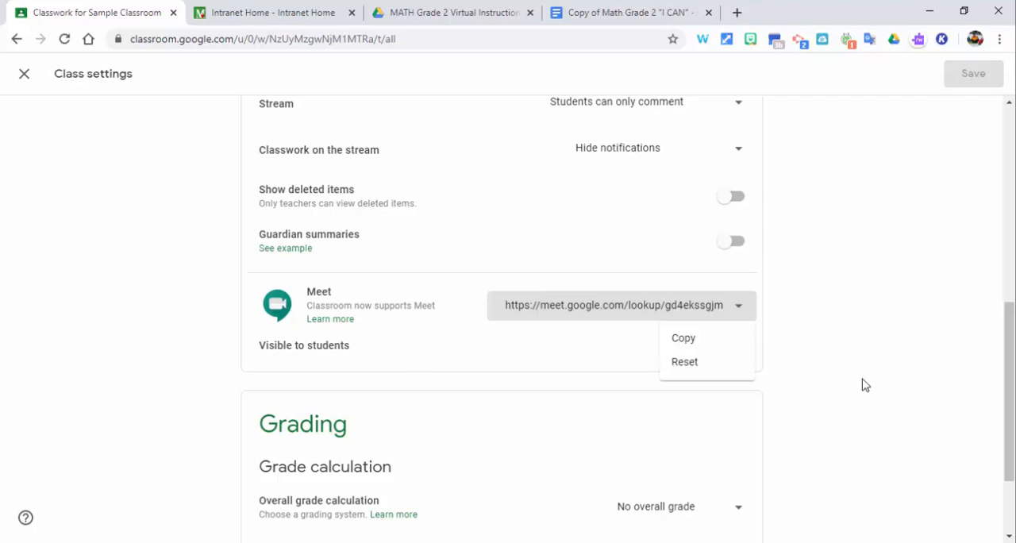
{"action": "mouse_move", "coordinate": [769, 358]}
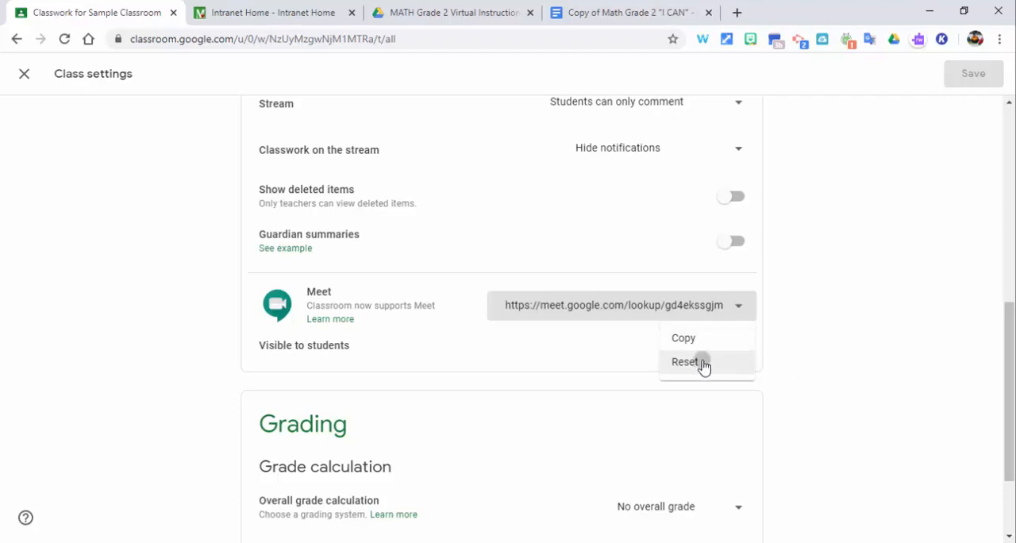
{"action": "left_click", "coordinate": [685, 362]}
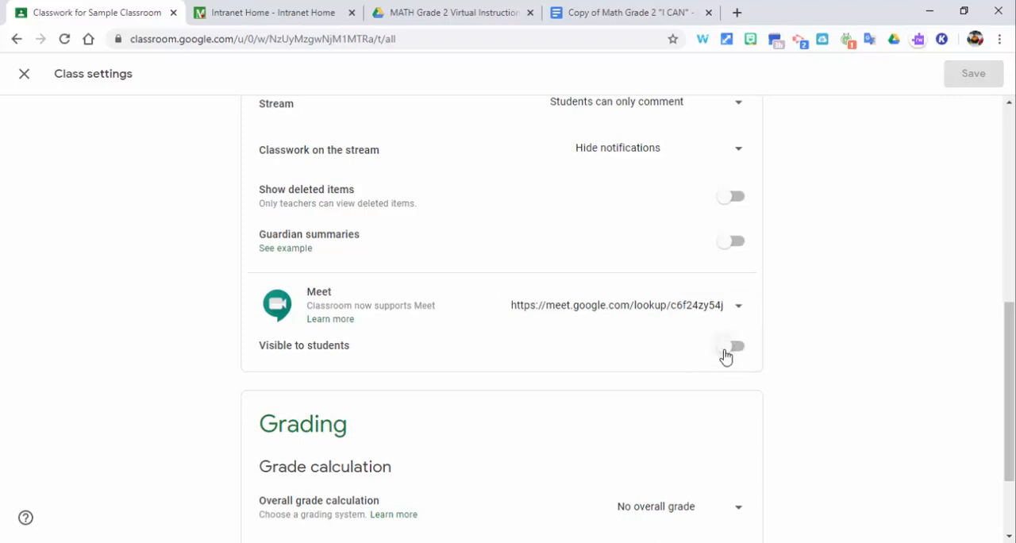
Make the Meet link visible to students, save the settings, and return to the class.
{"action": "left_click", "coordinate": [731, 347]}
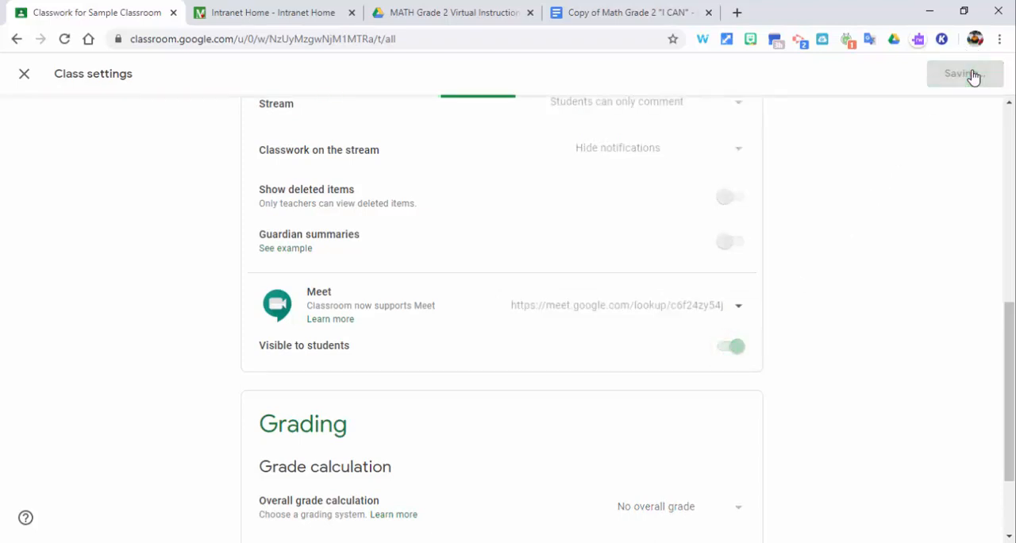
{"action": "left_click", "coordinate": [956, 73]}
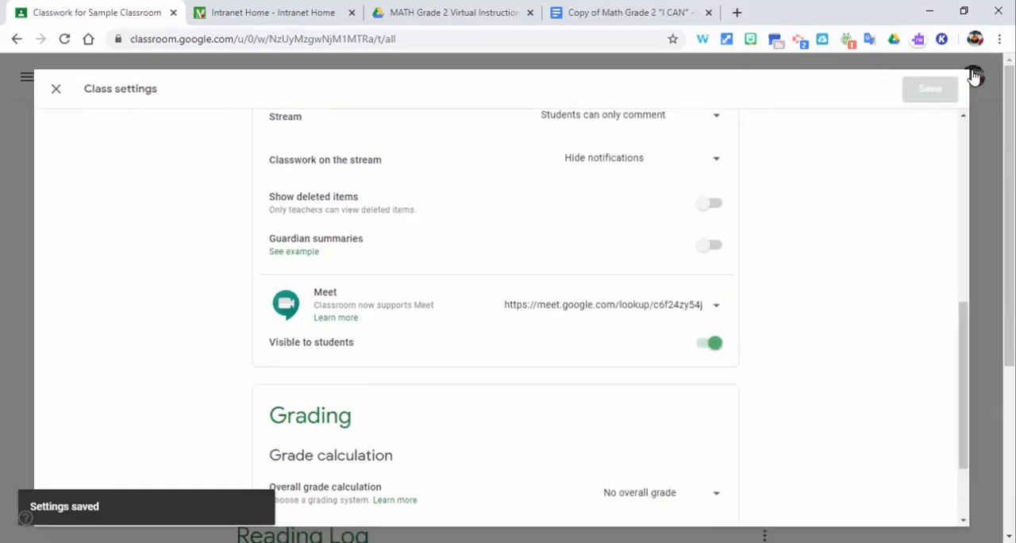
{"action": "left_click", "coordinate": [56, 89]}
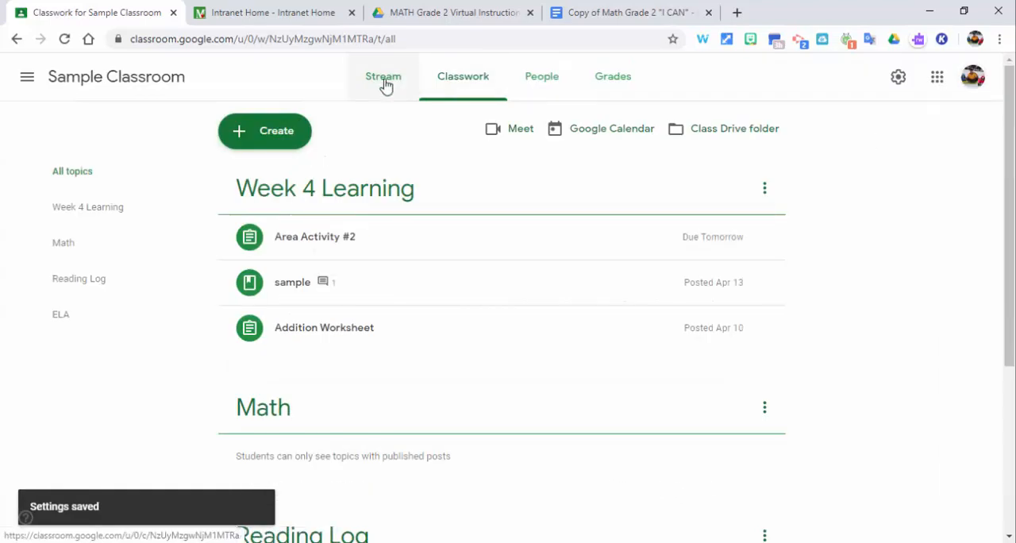
Switch to the Stream page, where the Meet link now shows in the class banner.
{"action": "left_click", "coordinate": [385, 77]}
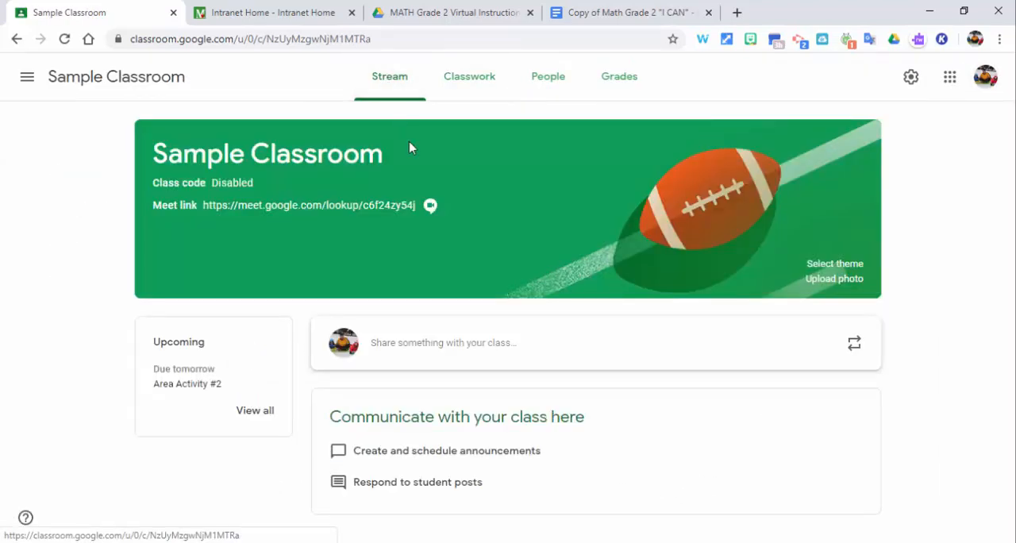
{"action": "mouse_move", "coordinate": [344, 228]}
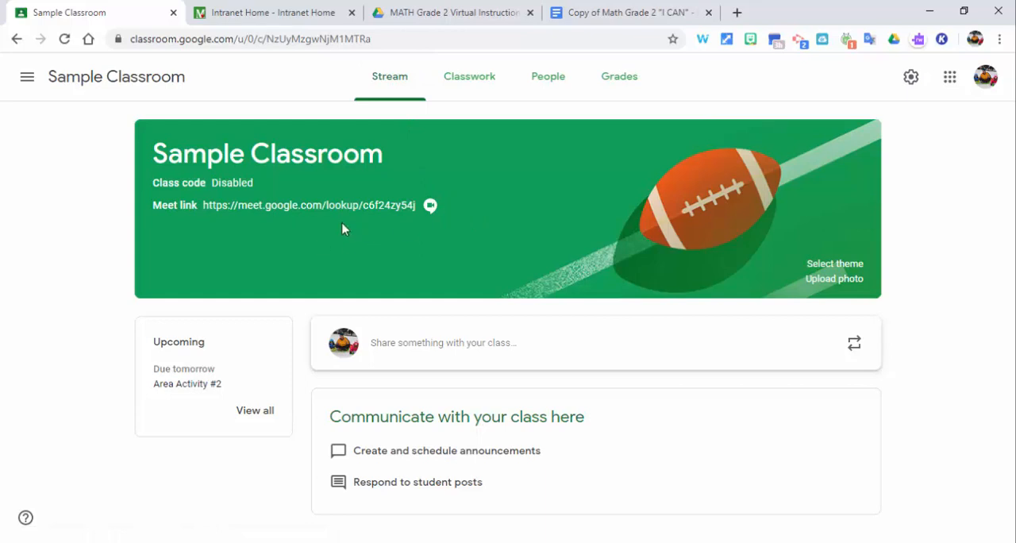
{"action": "mouse_move", "coordinate": [365, 214]}
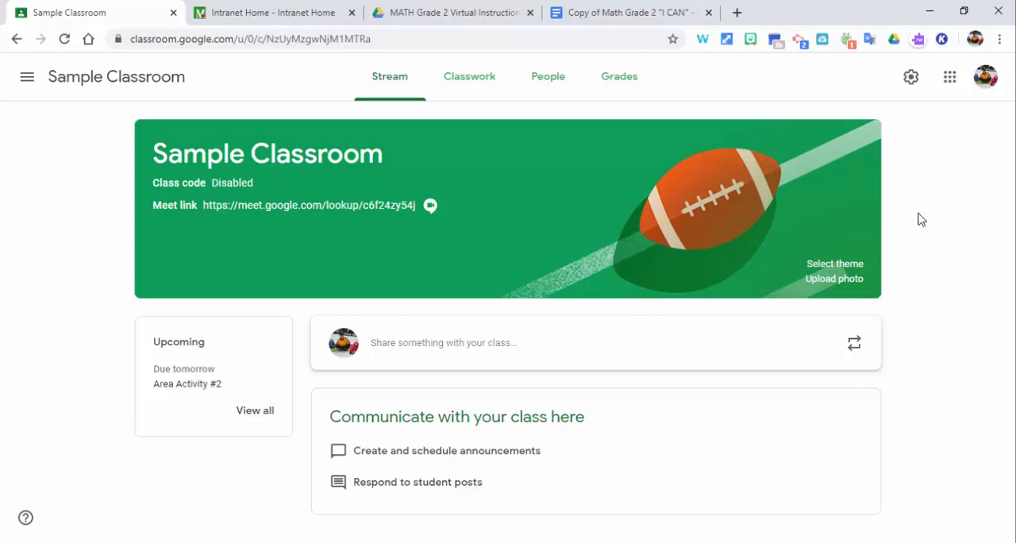
{"action": "mouse_move", "coordinate": [559, 121]}
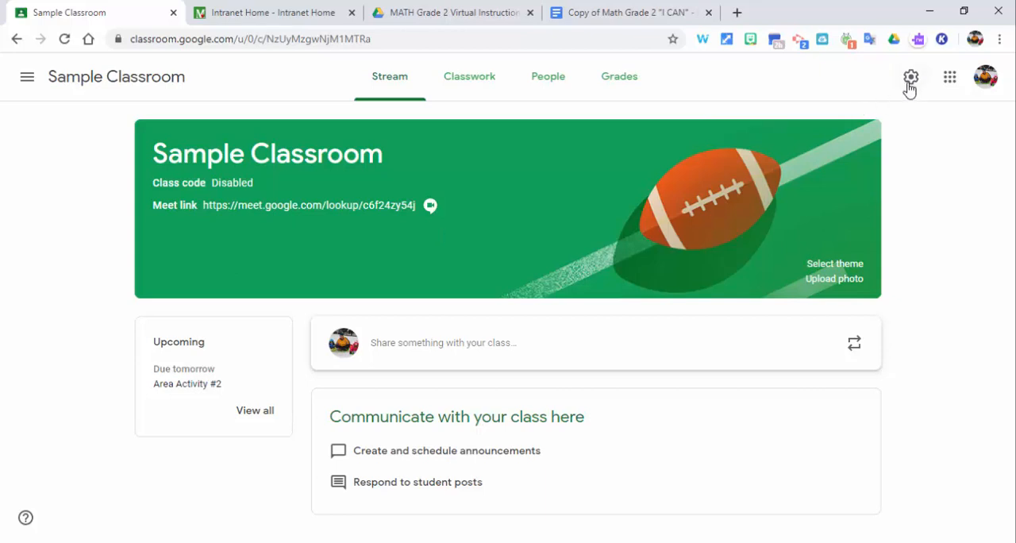
Switch off 'Visible to students' for the Meet link, save the settings, and return to the stream.
{"action": "left_click", "coordinate": [912, 76]}
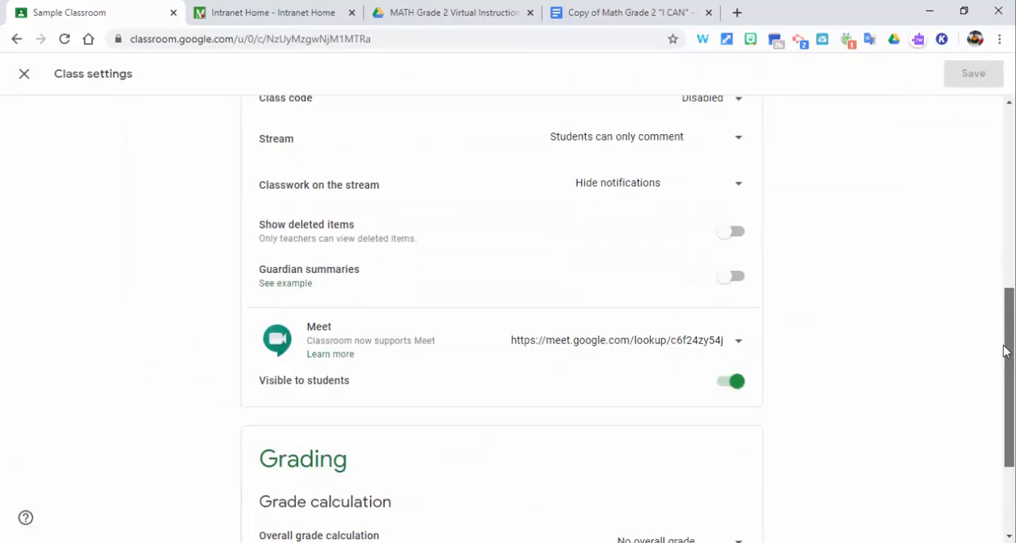
{"action": "left_click", "coordinate": [728, 381]}
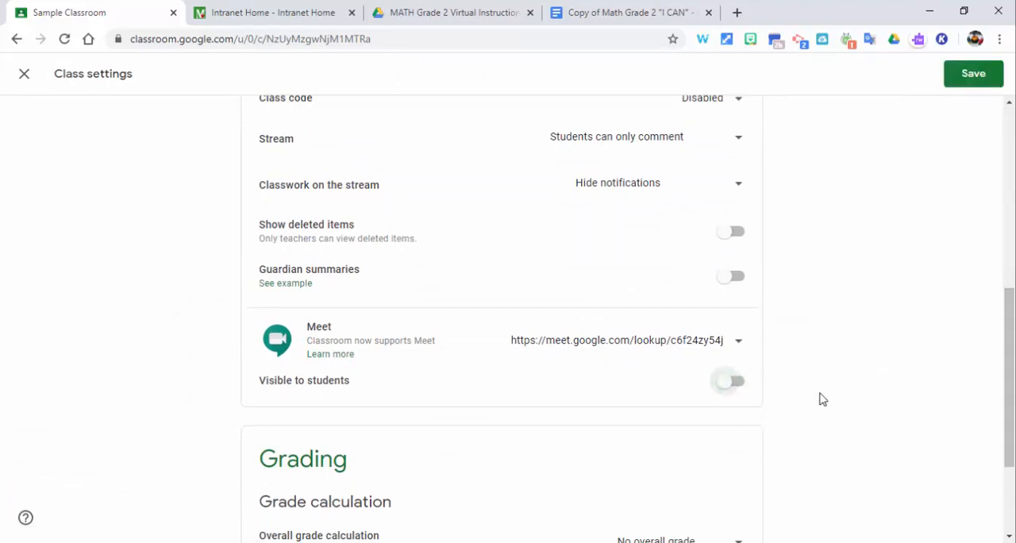
{"action": "left_click", "coordinate": [973, 74]}
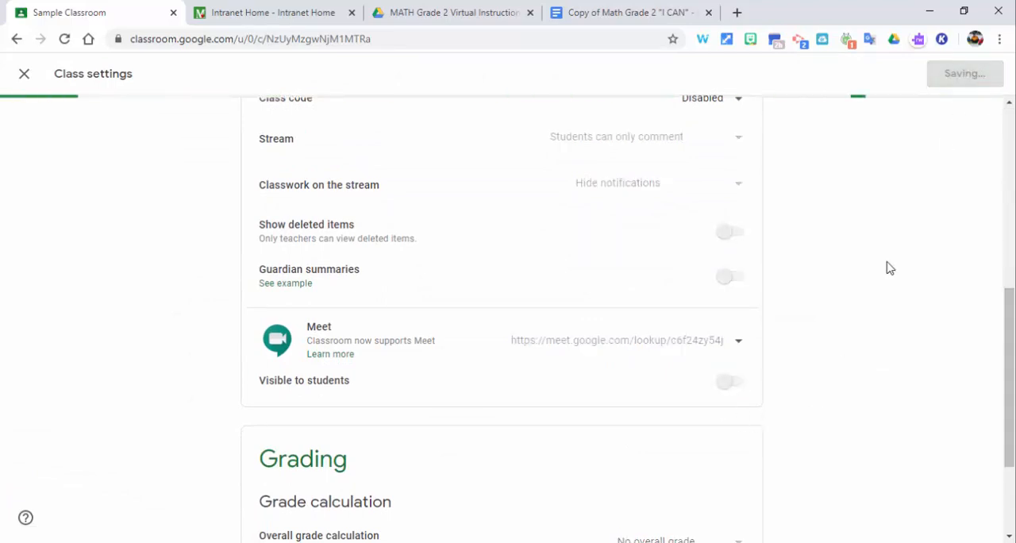
{"action": "left_click", "coordinate": [24, 73]}
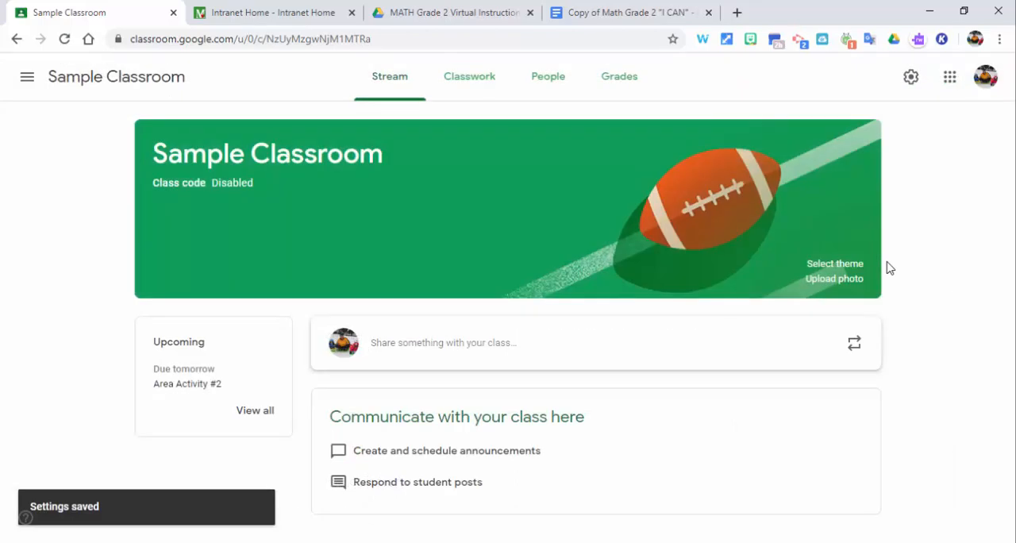
{"action": "mouse_move", "coordinate": [927, 267]}
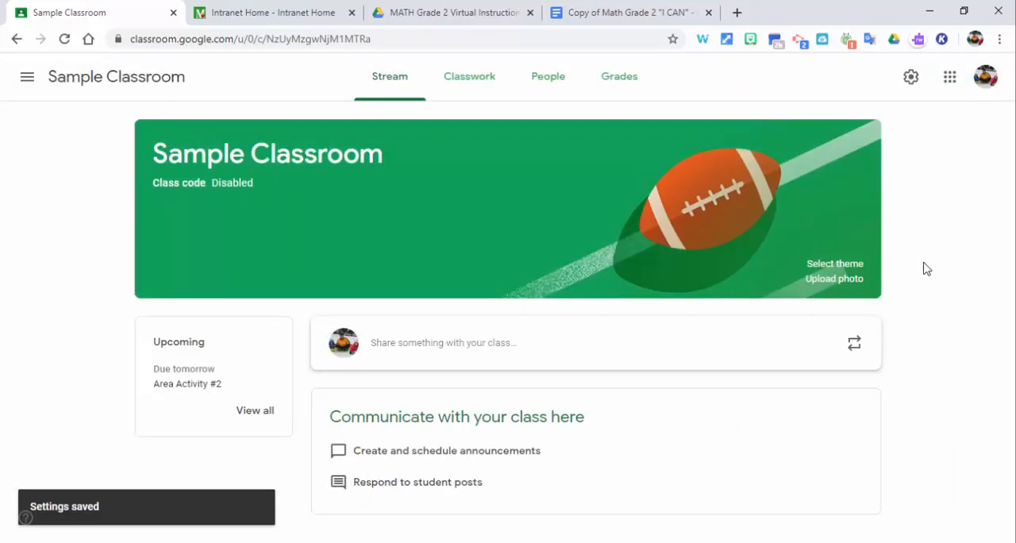
{"action": "mouse_move", "coordinate": [292, 404]}
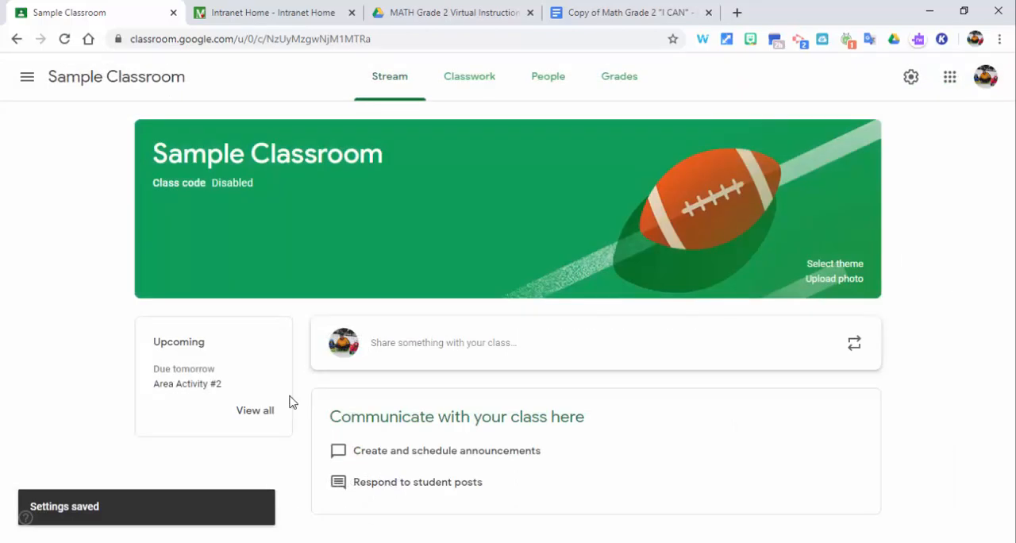
Switch to the MATH Grade 2 Virtual Instruction shared folder in Google Drive.
{"action": "left_click", "coordinate": [448, 13]}
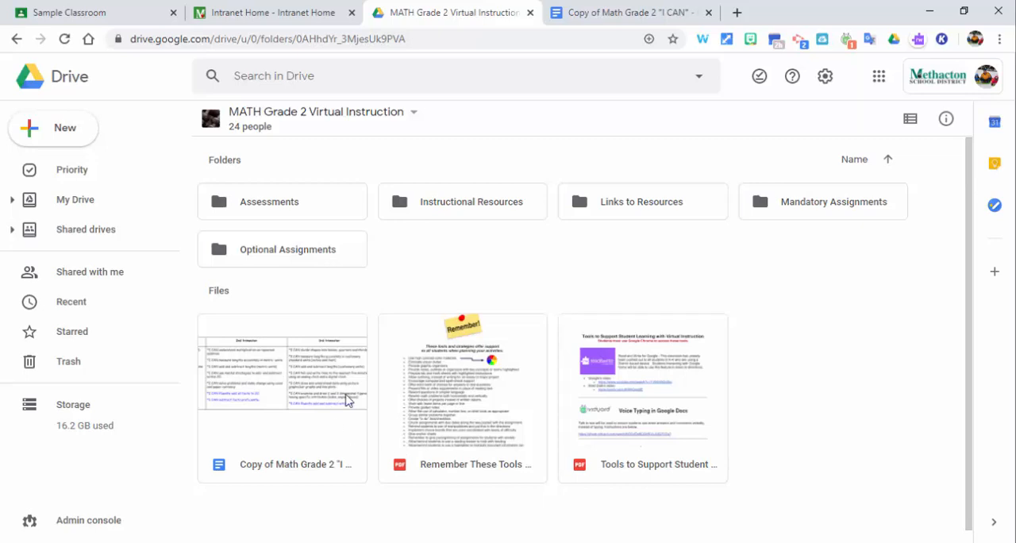
{"action": "mouse_move", "coordinate": [311, 429]}
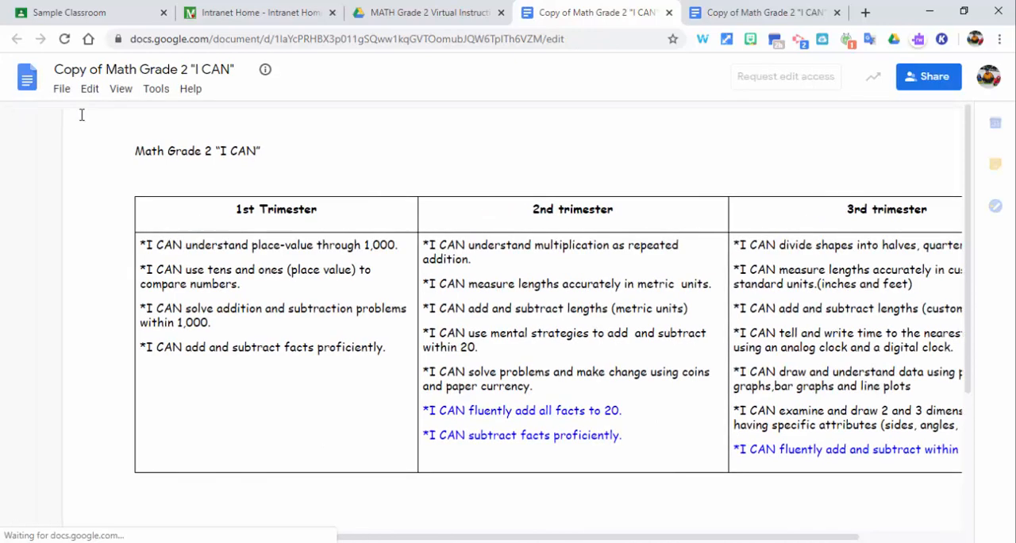
Start File > Make a copy of the "I CAN" document and browse its destination back to the top-level Drive locations.
{"action": "left_click", "coordinate": [60, 89]}
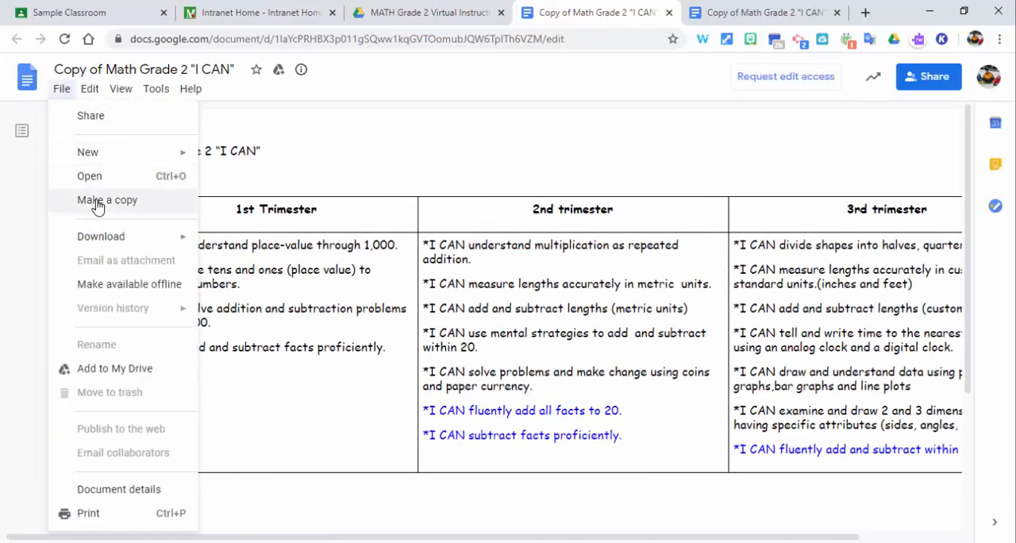
{"action": "left_click", "coordinate": [108, 200]}
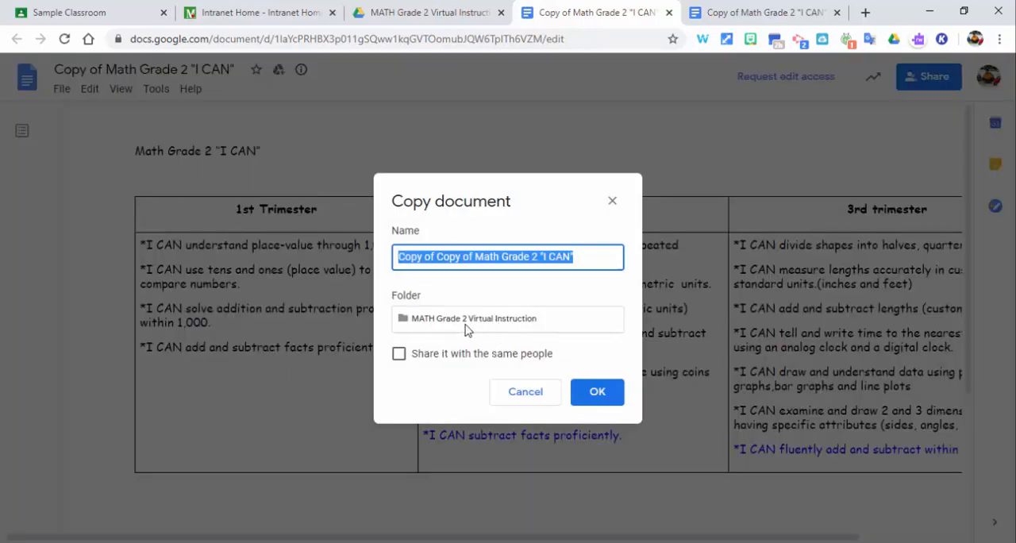
{"action": "left_click", "coordinate": [508, 318]}
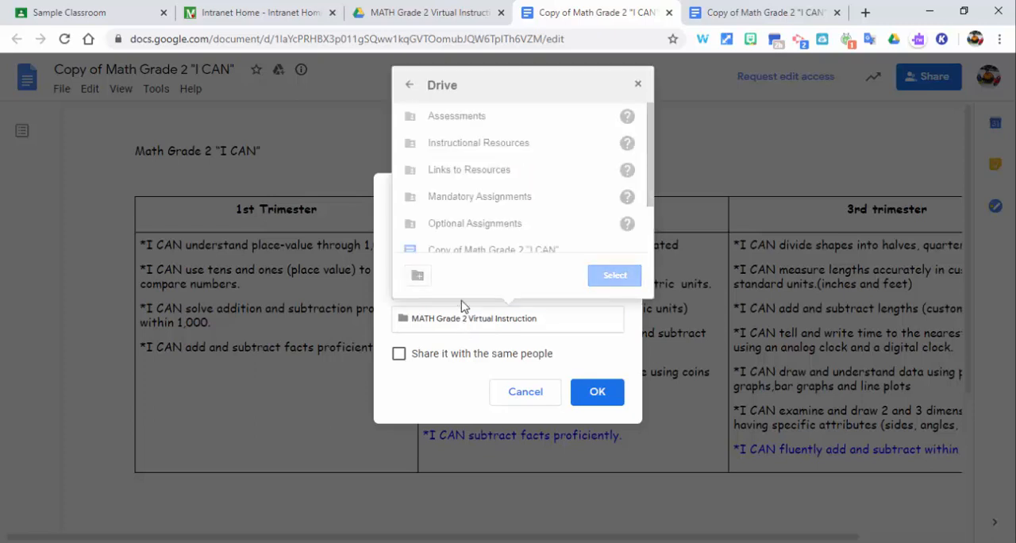
{"action": "left_click", "coordinate": [410, 88]}
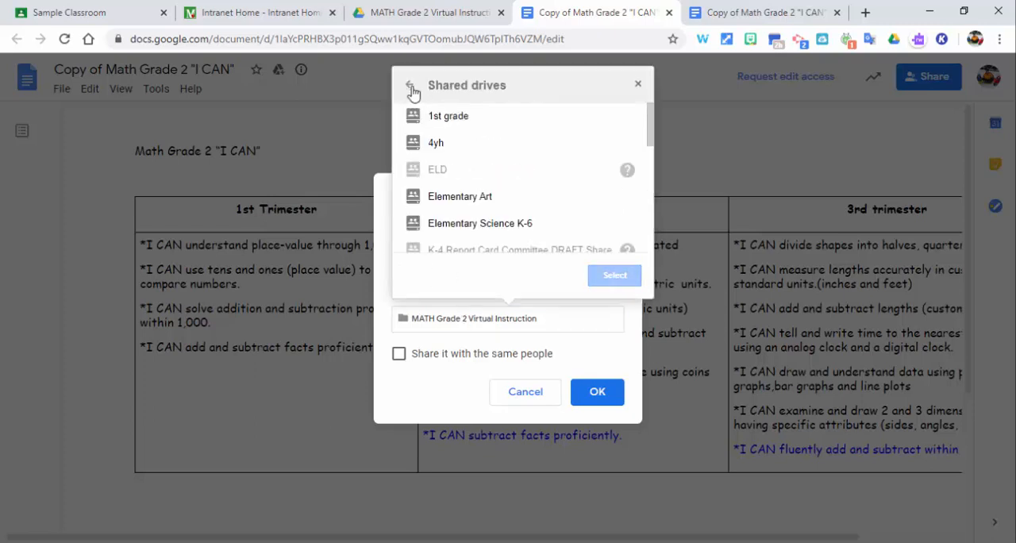
{"action": "left_click", "coordinate": [413, 88]}
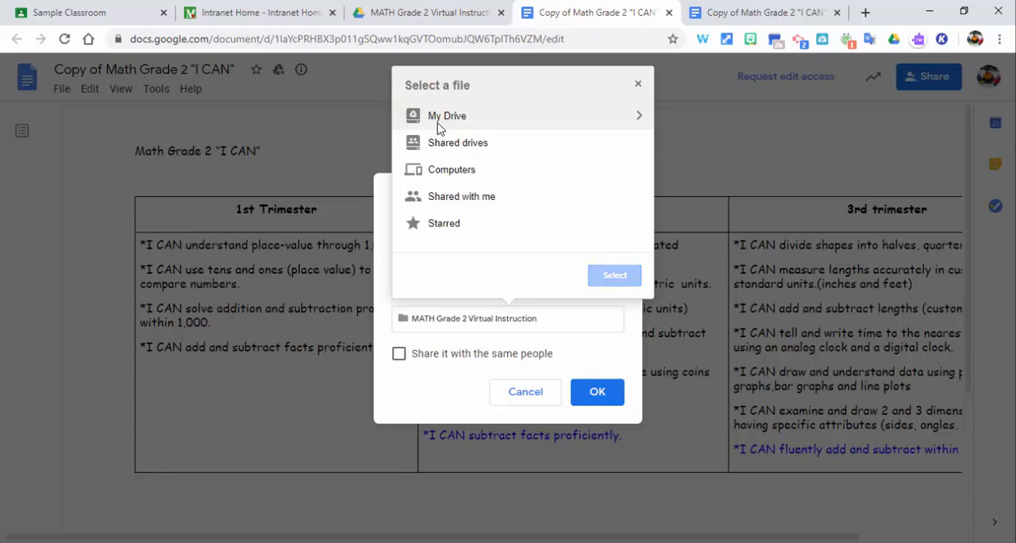